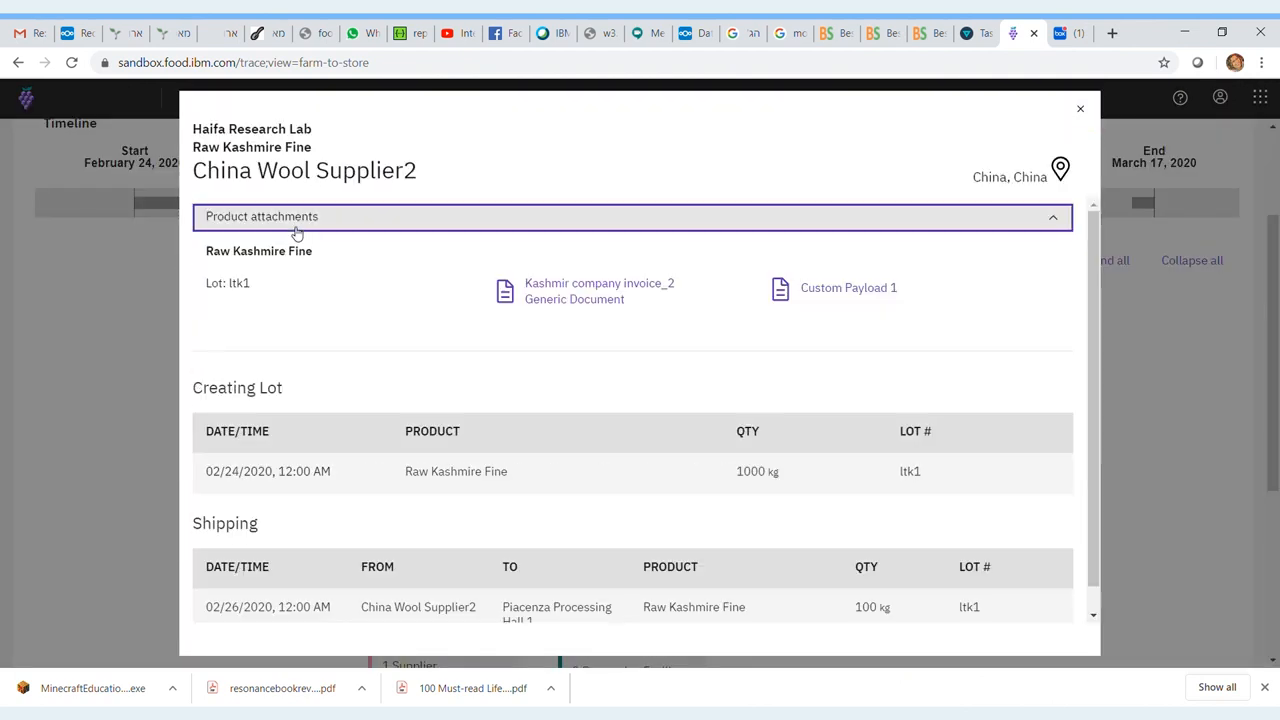
View the Kashmir company invoice_2 document, return to the trace and select Spinning Hall 1 for Yarn 123
left_click(600, 290)
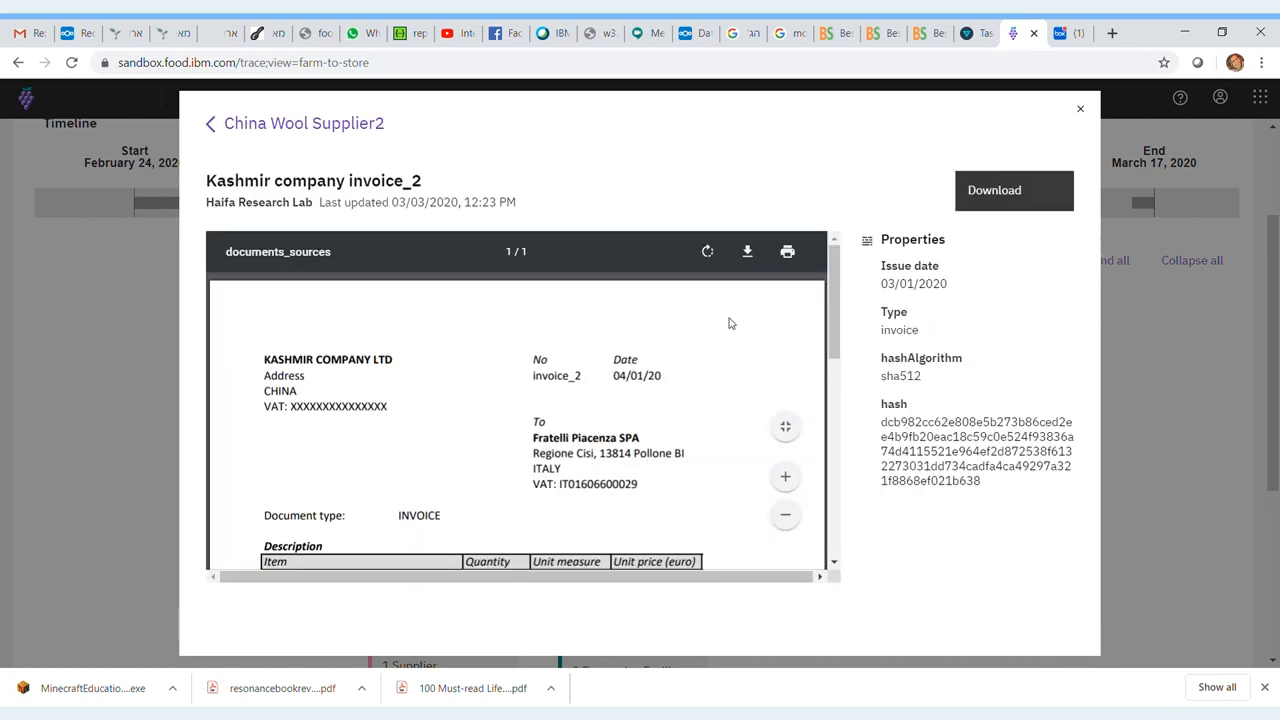
left_click(1080, 108)
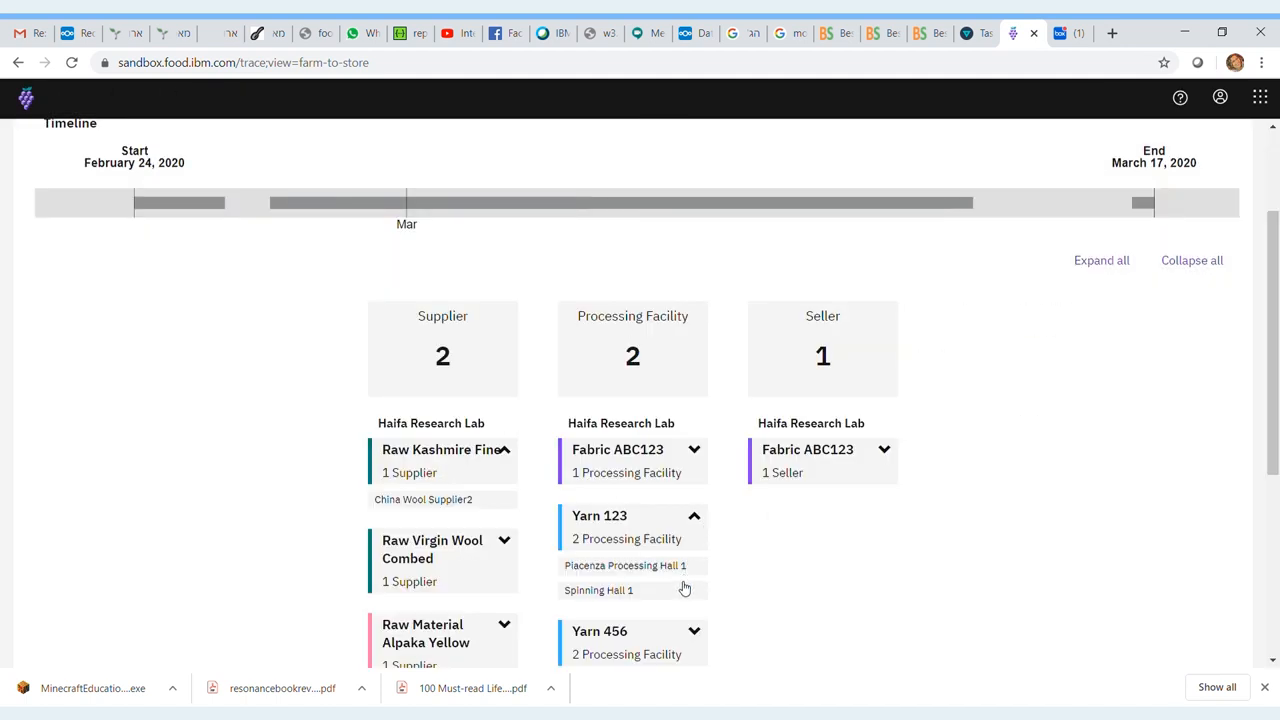
left_click(598, 588)
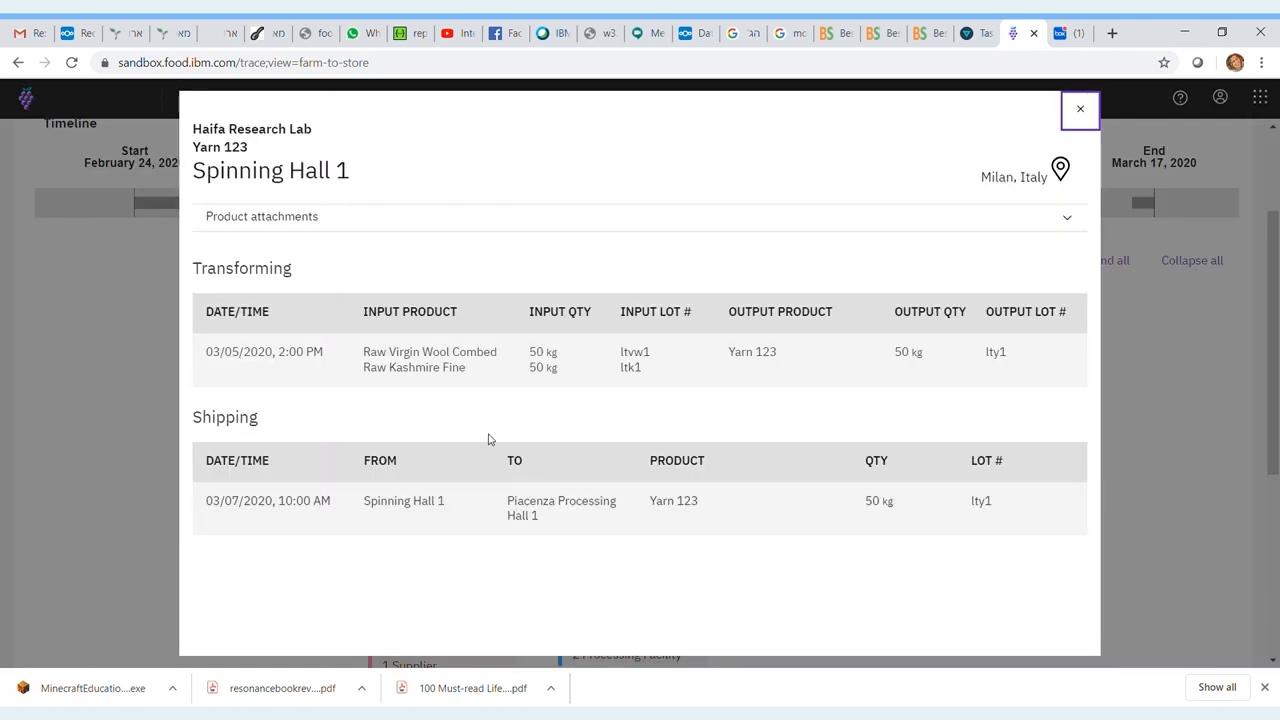
mouse_move(756, 374)
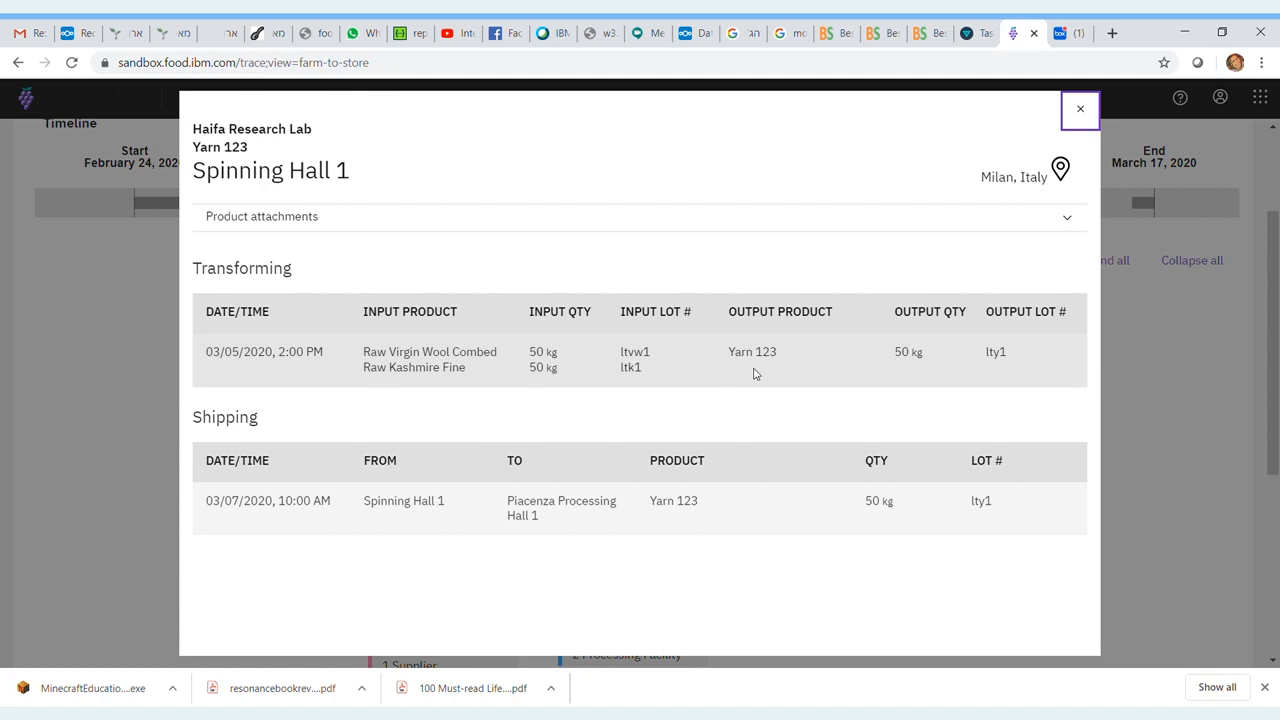
Close Yarn 123's Spinning Hall 1 details and view Spinning Hall 1's record for Yarn 456
left_click(1080, 108)
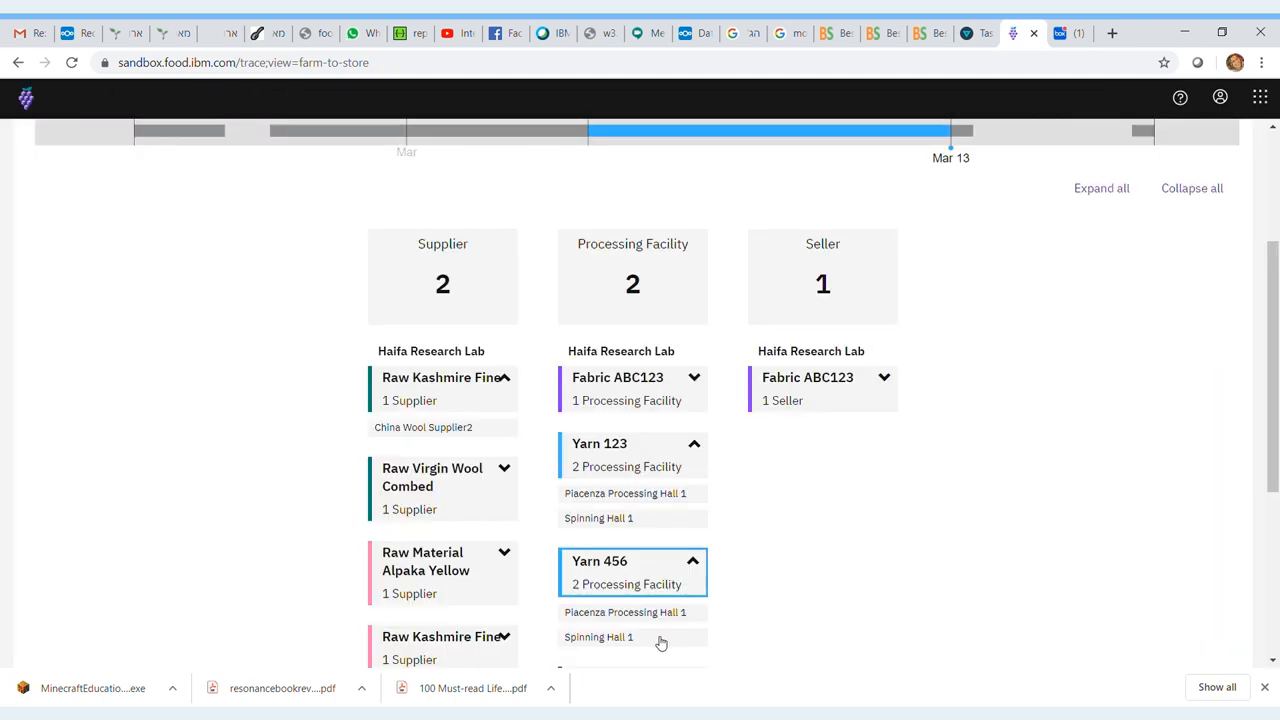
left_click(598, 636)
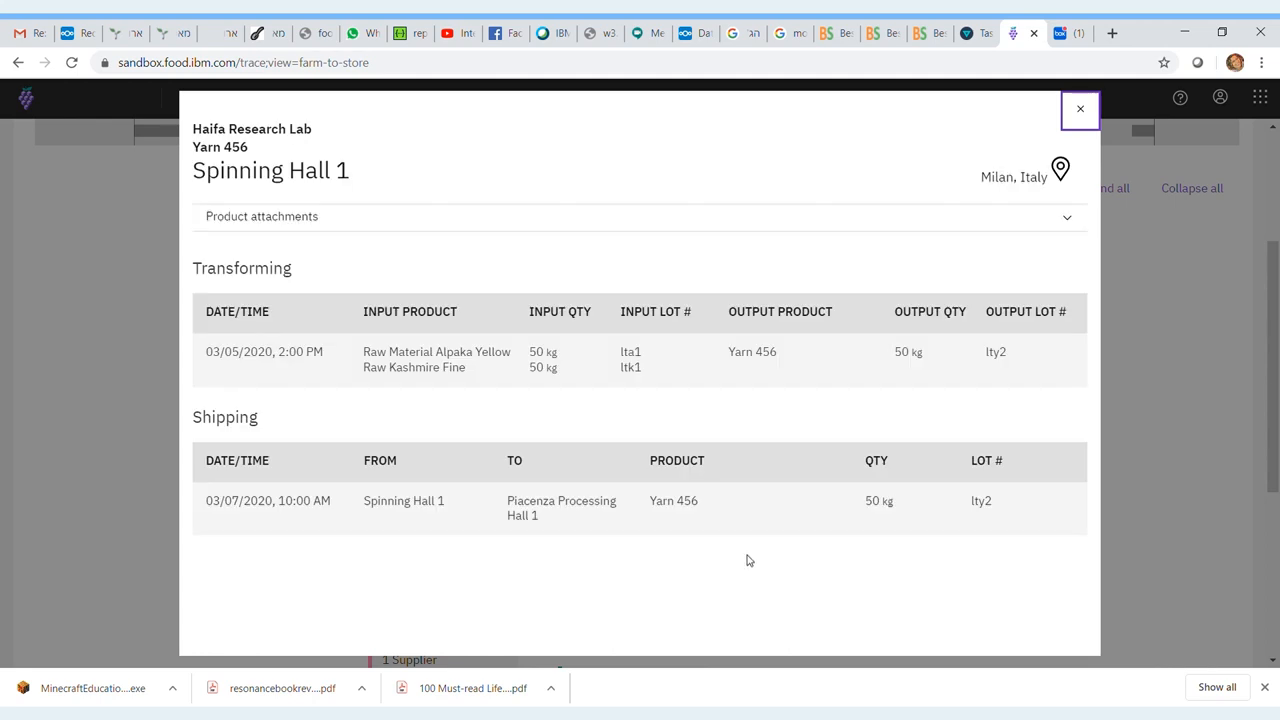
Expand Yarn 456's facility attachments and view the Product Order yarn2 document
left_click(262, 216)
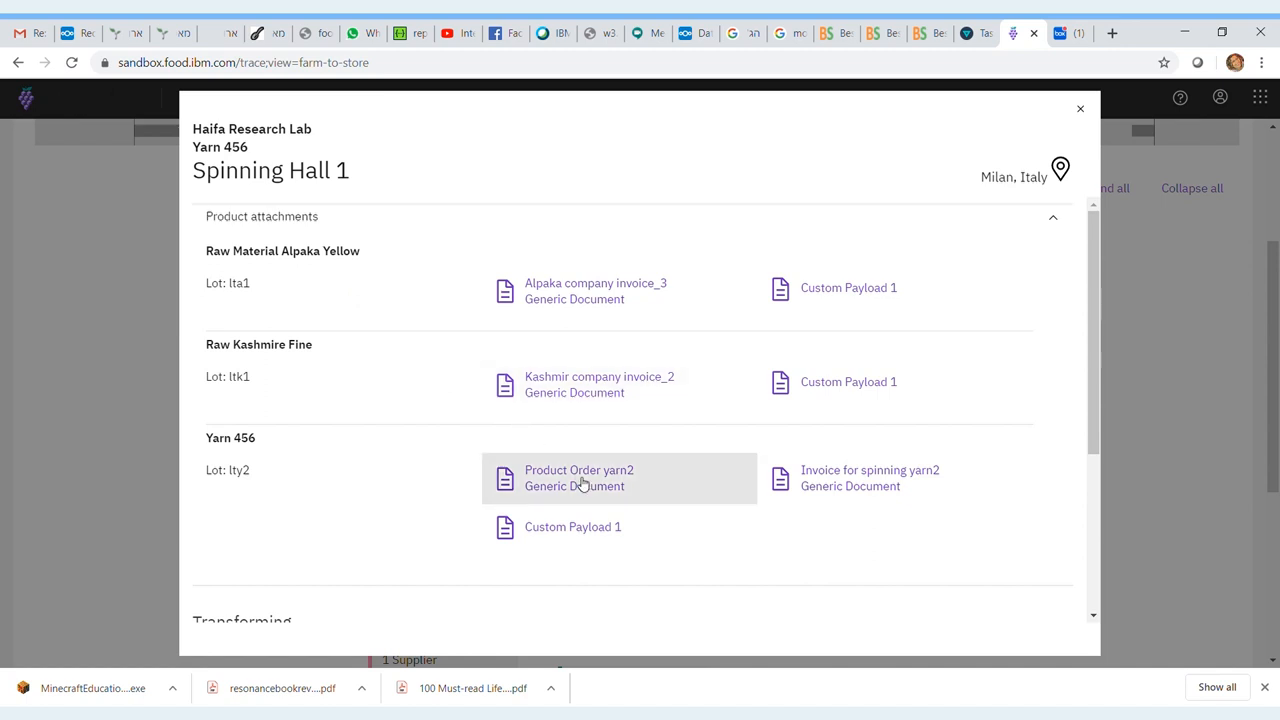
left_click(580, 470)
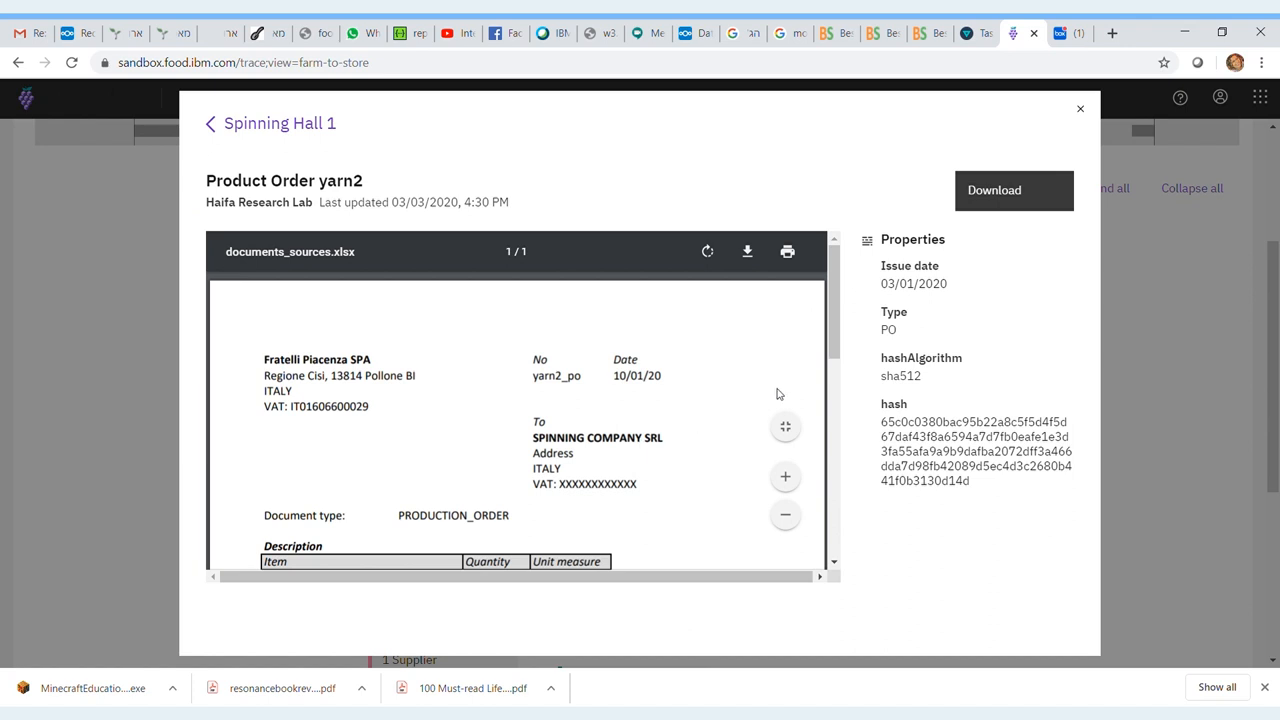
scroll("down", 3)
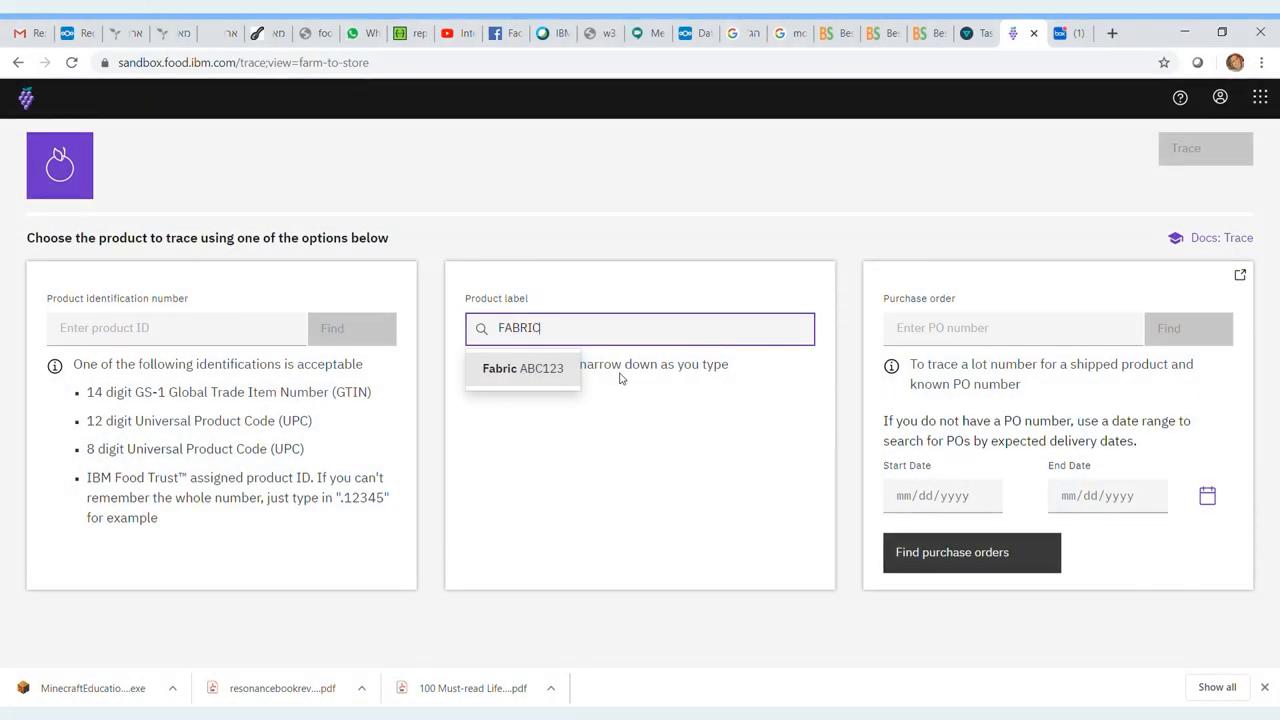
Choose Fabric ABC123 from the suggestions and run its trace
left_click(522, 368)
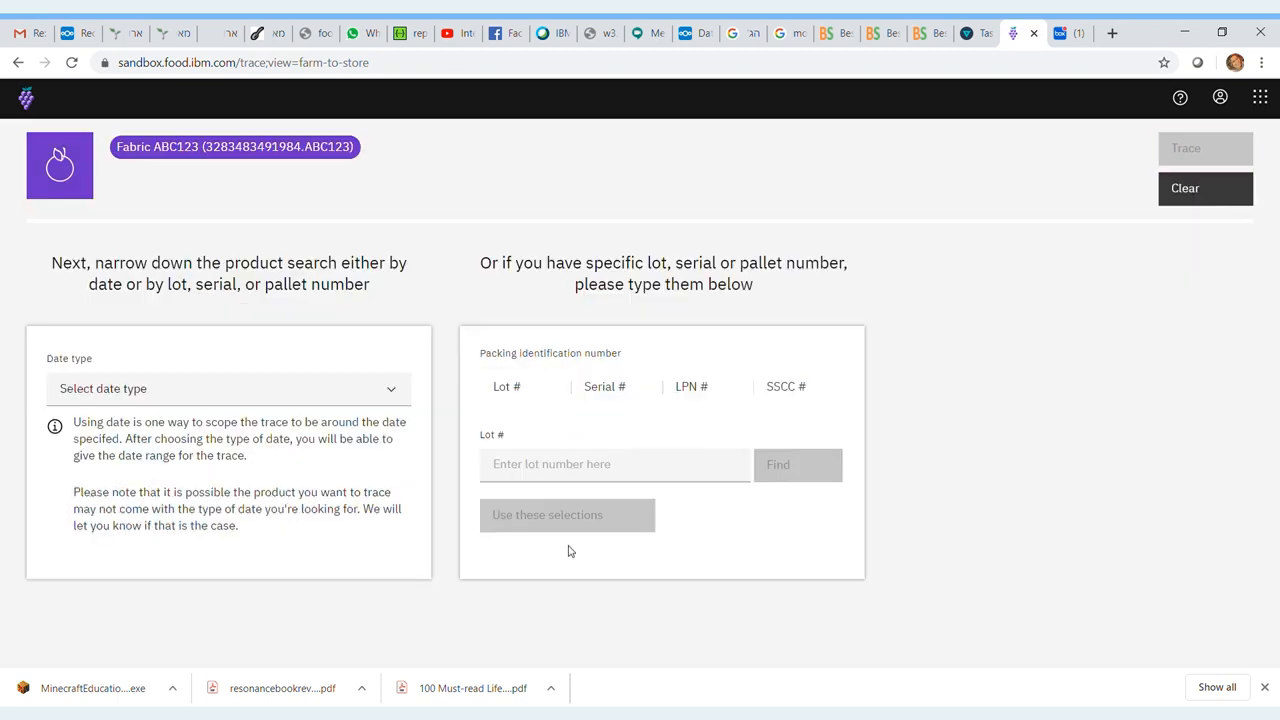
left_click(234, 246)
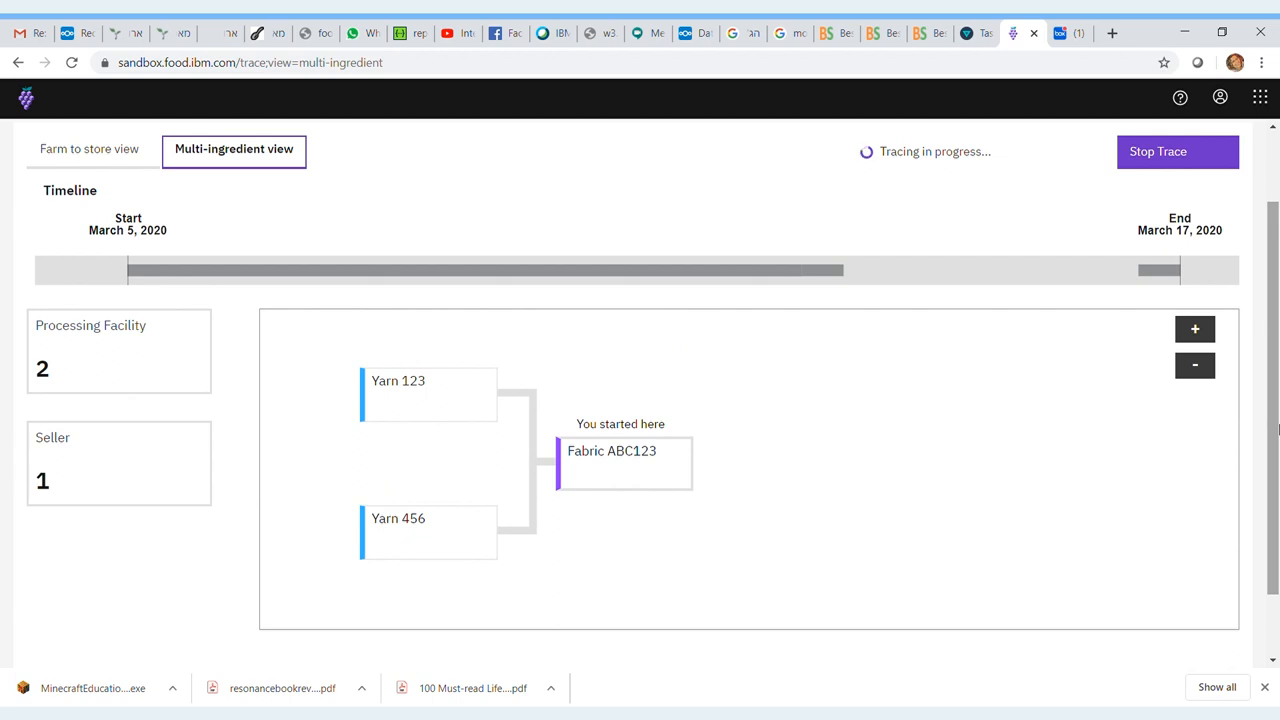
Review Spinning Hall 1's Yarn 123 record and close it to return to the farm-to-store view
left_click(428, 392)
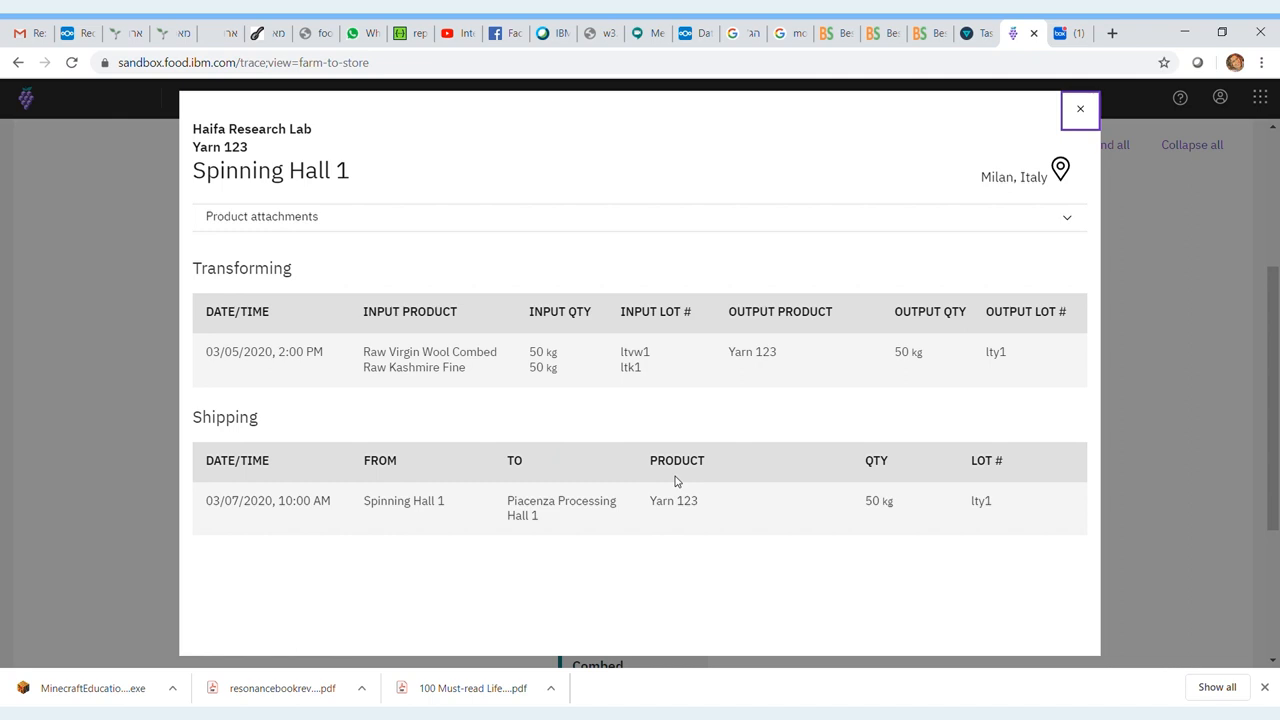
mouse_move(1016, 204)
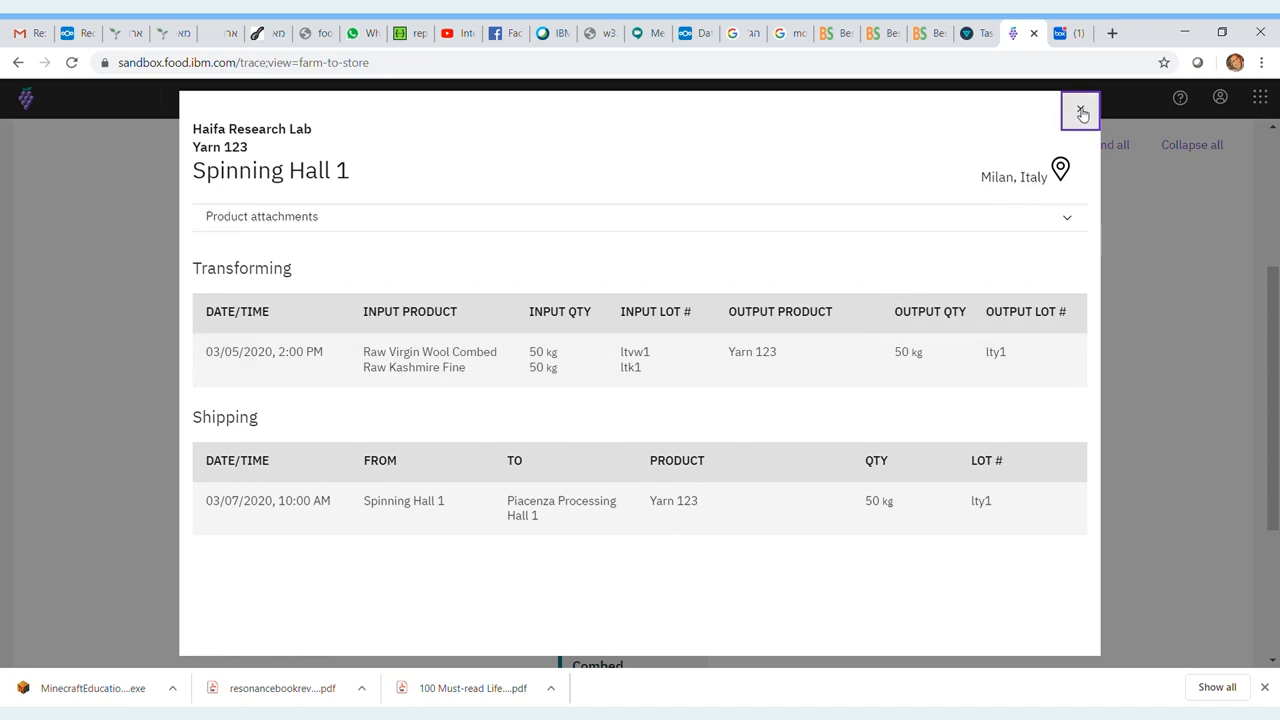
left_click(1080, 110)
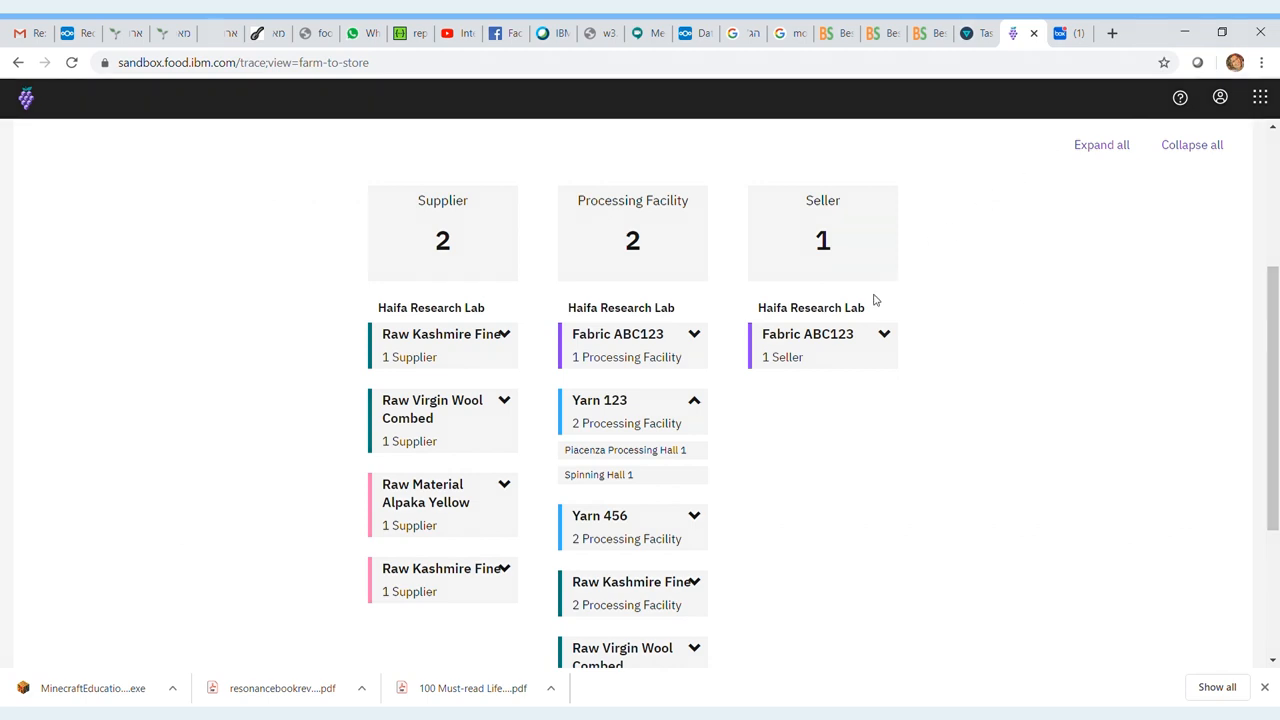